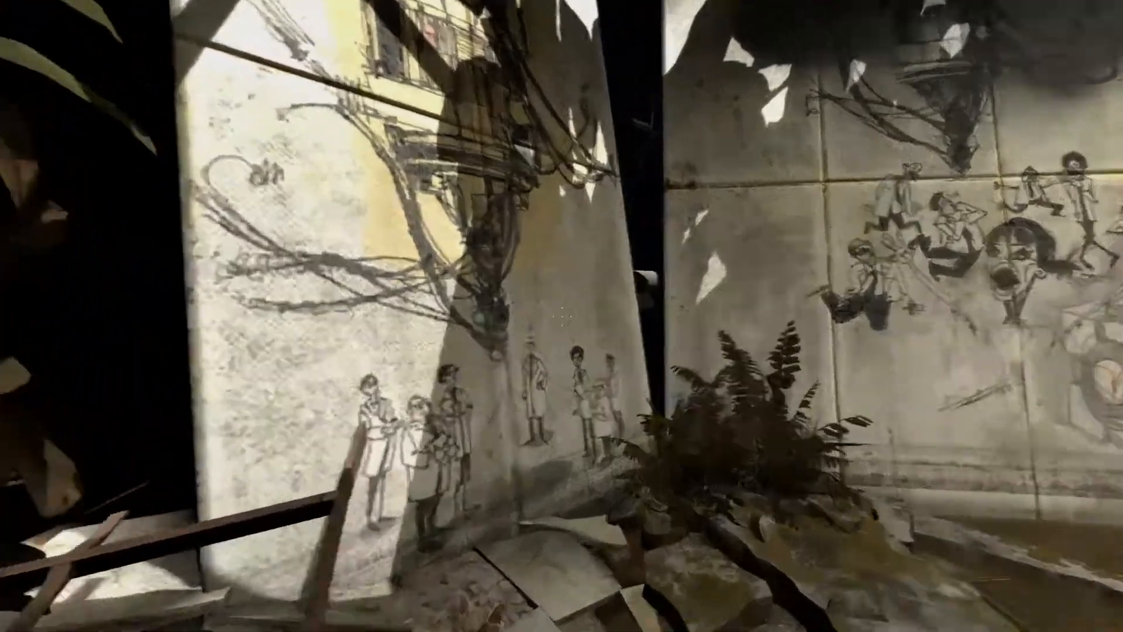
mouse_move(562, 316)
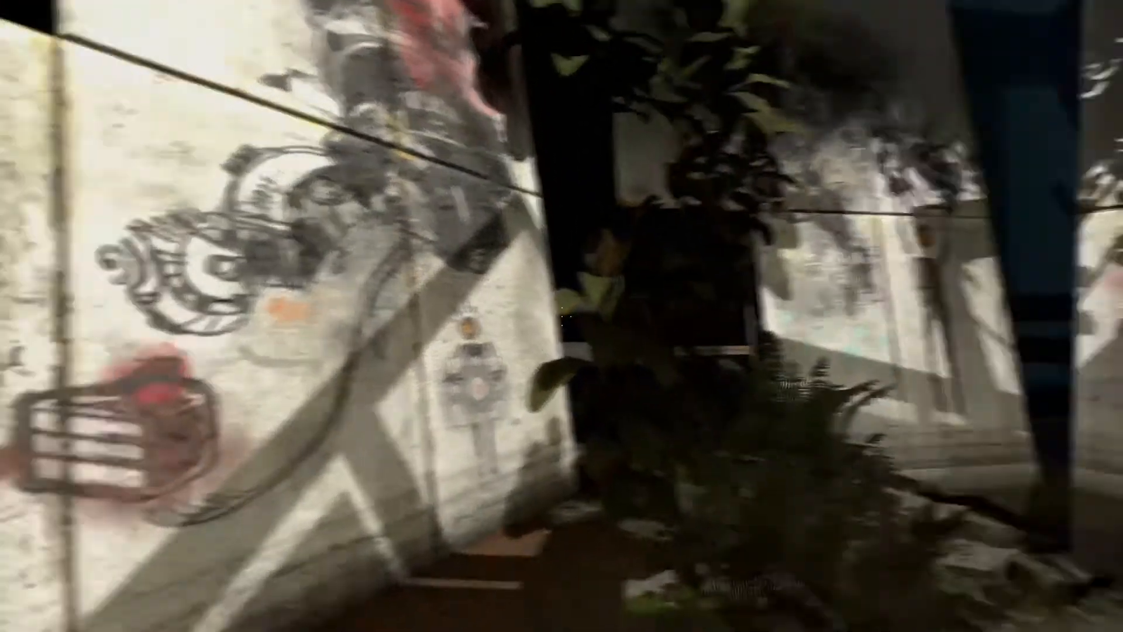
mouse_move(561, 316)
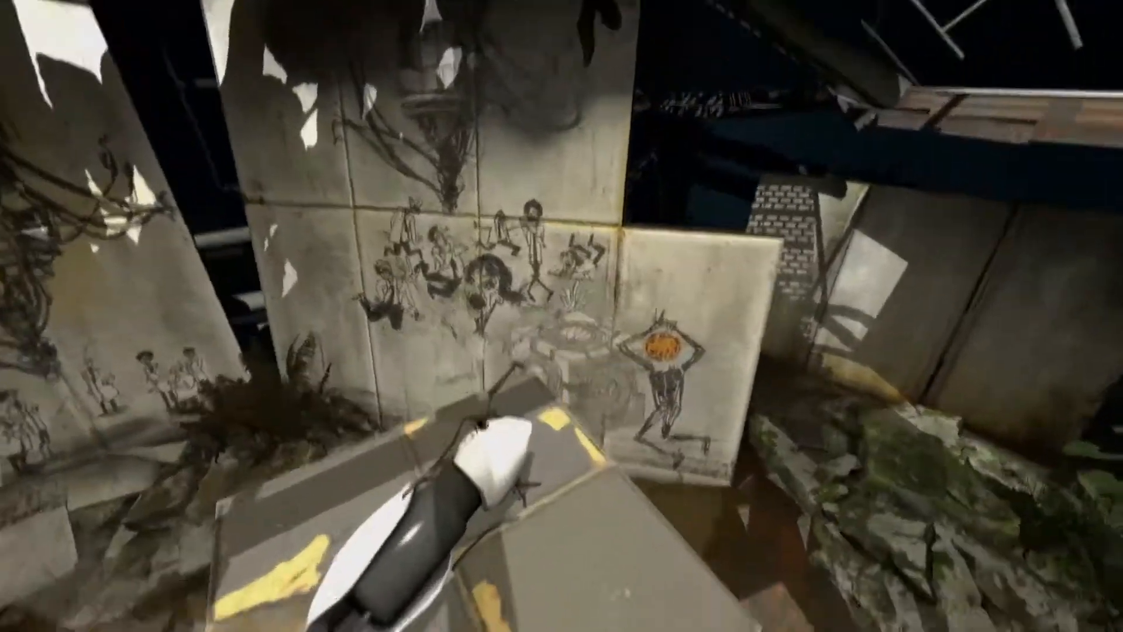
mouse_move(562, 315)
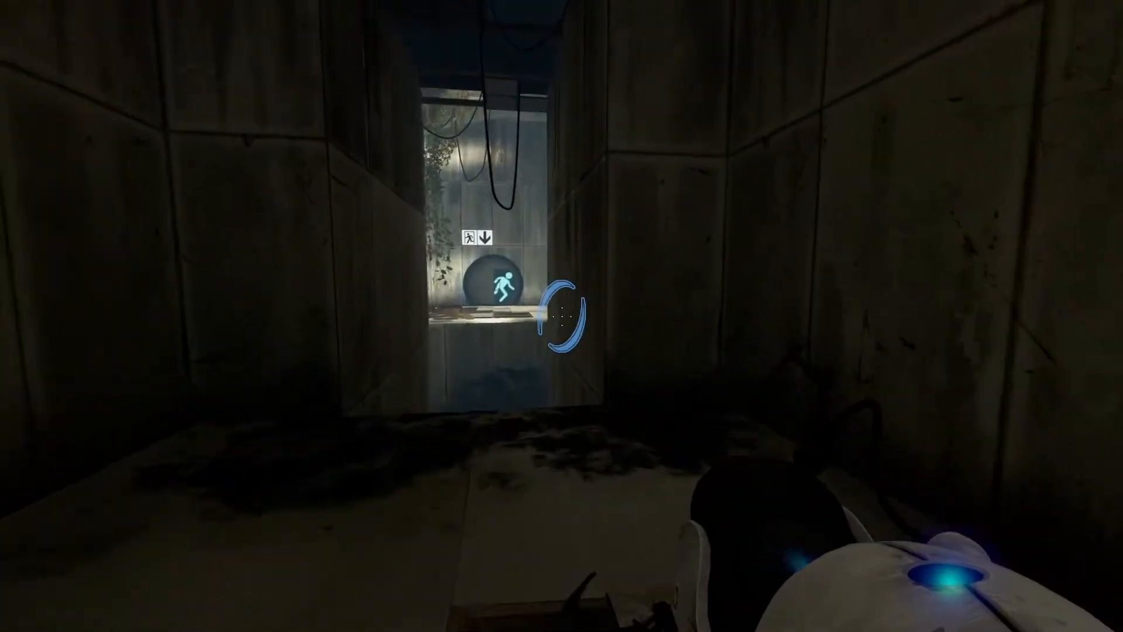
mouse_move(562, 315)
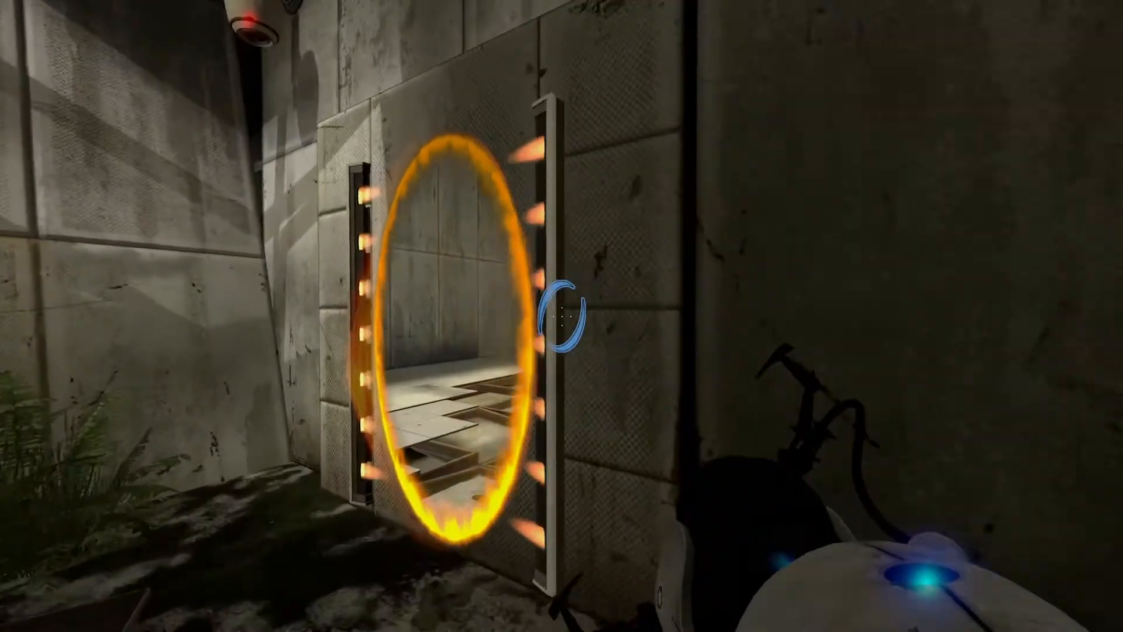
mouse_move(561, 316)
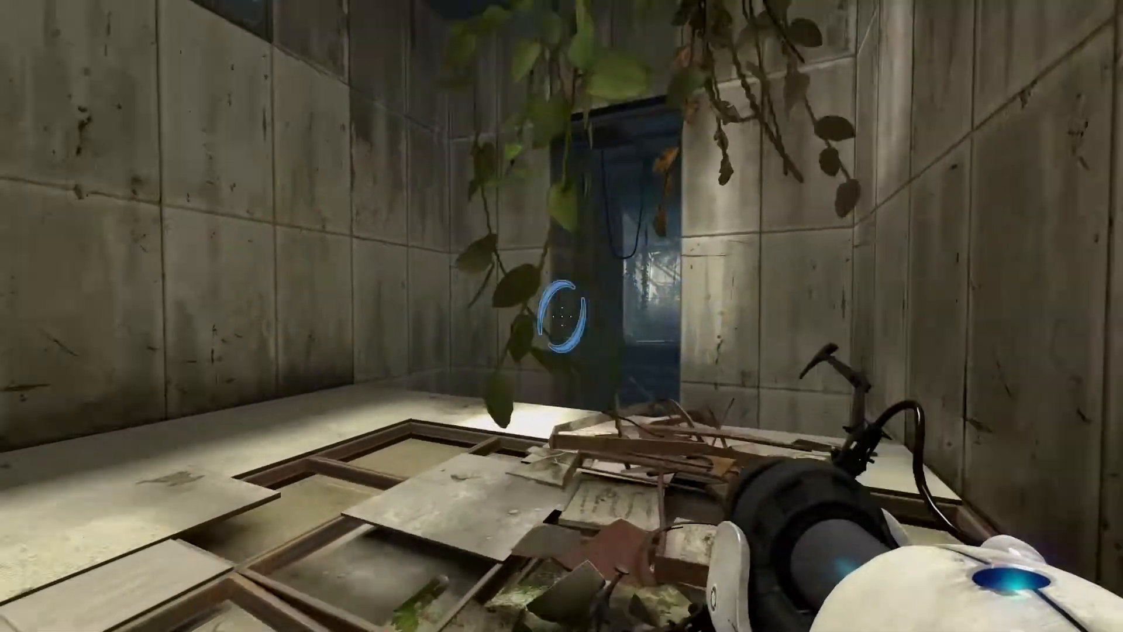